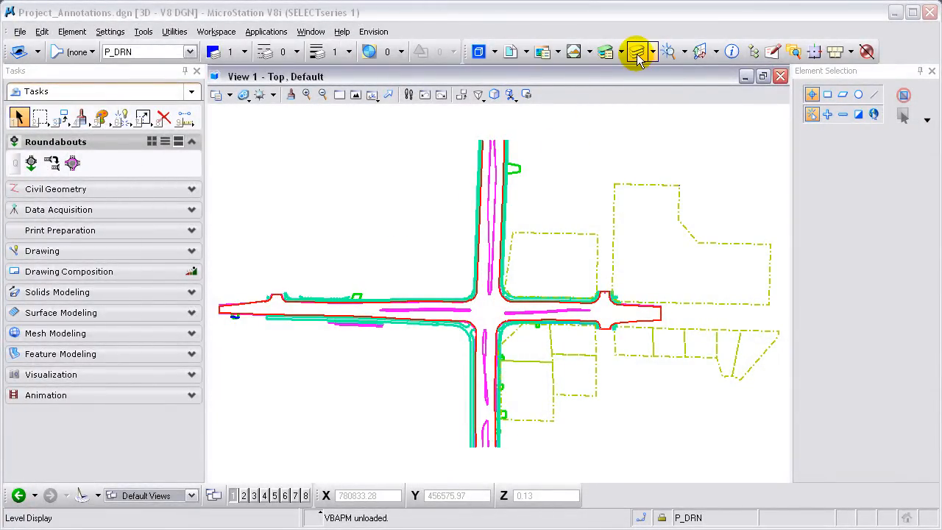
# Load viewLevel.mvba into the VBA Project Manager and dismiss the manager
pyautogui.click(636, 51)
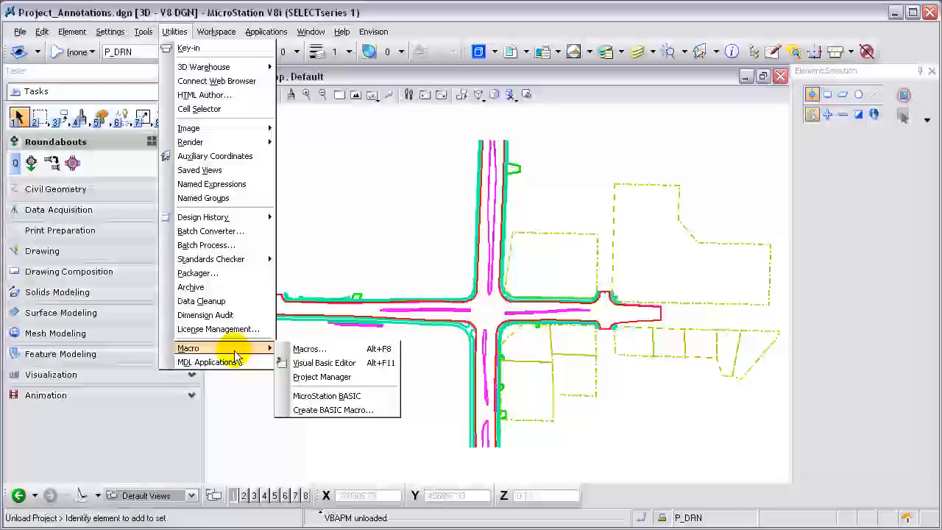
pyautogui.moveTo(321, 377)
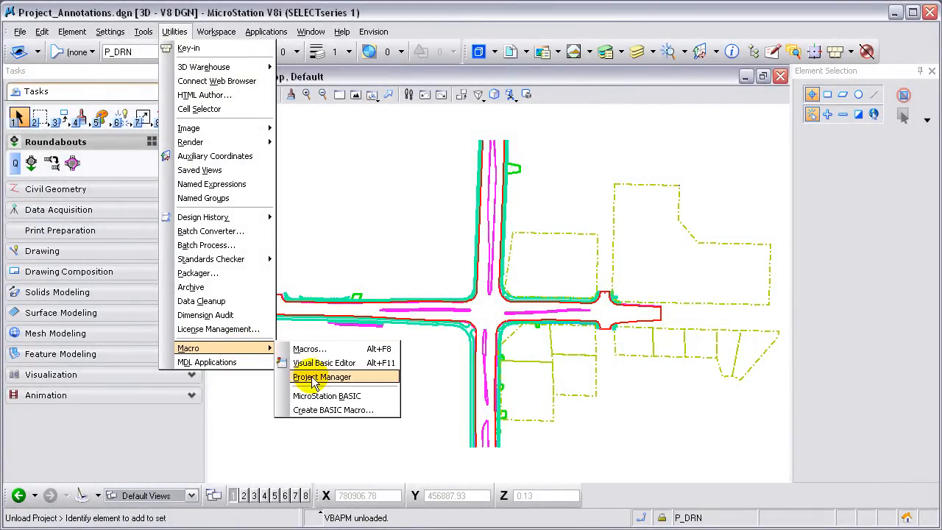
pyautogui.click(321, 376)
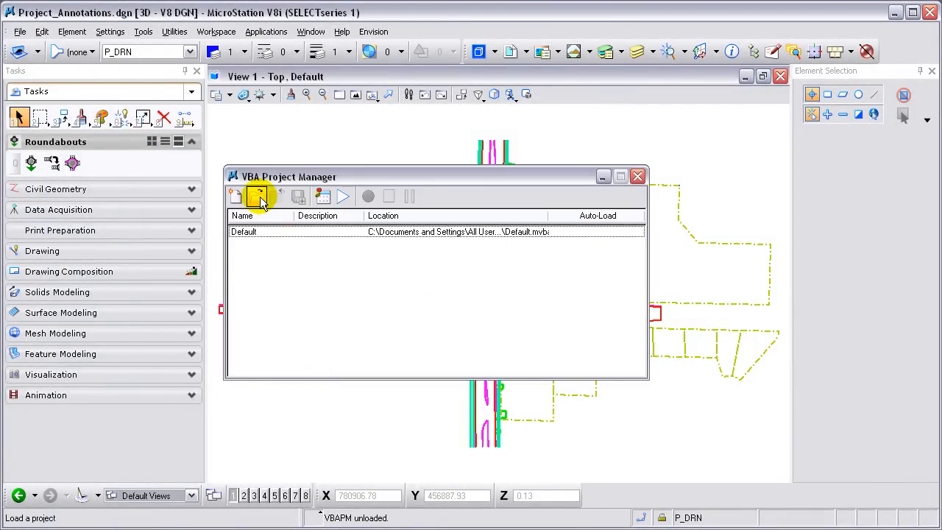
pyautogui.click(259, 196)
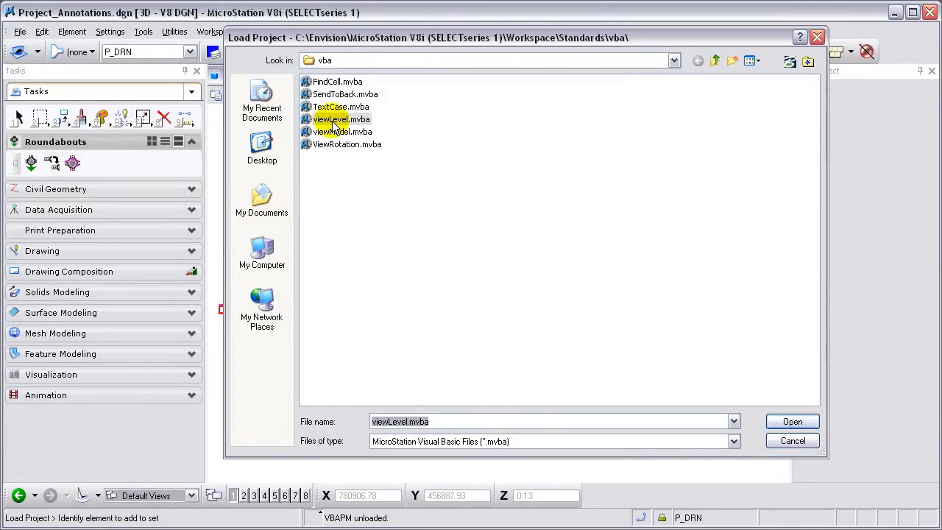
pyautogui.click(791, 421)
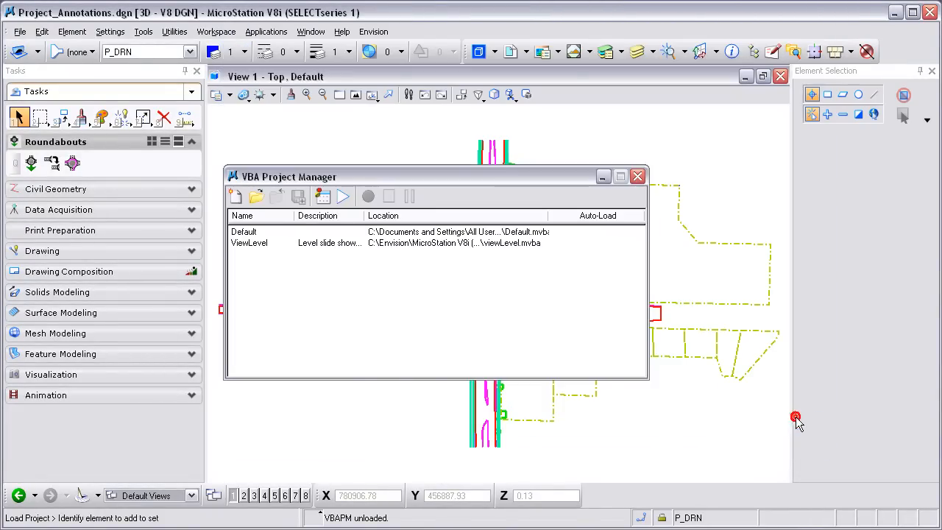
pyautogui.click(248, 242)
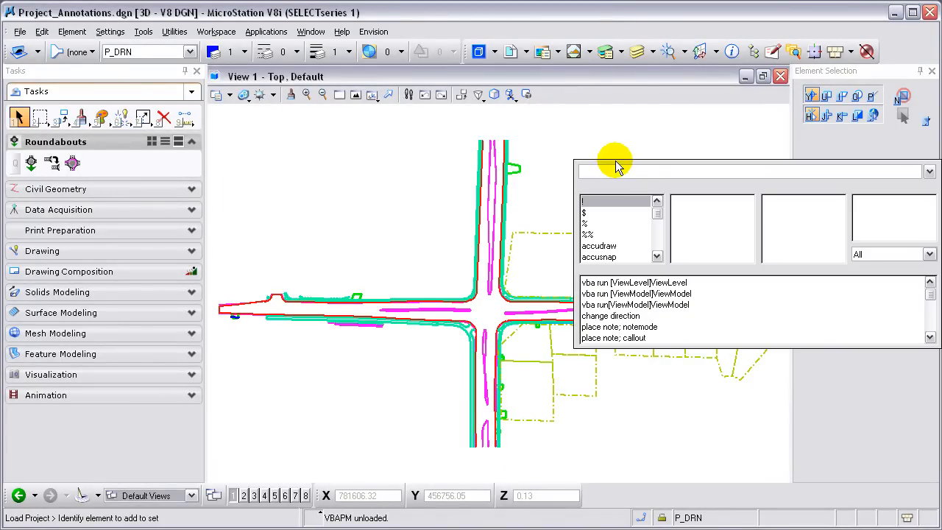
# Run the 'vba run [ViewLevel]ViewLevel' key-in so the View Levels dialog appears
pyautogui.click(634, 283)
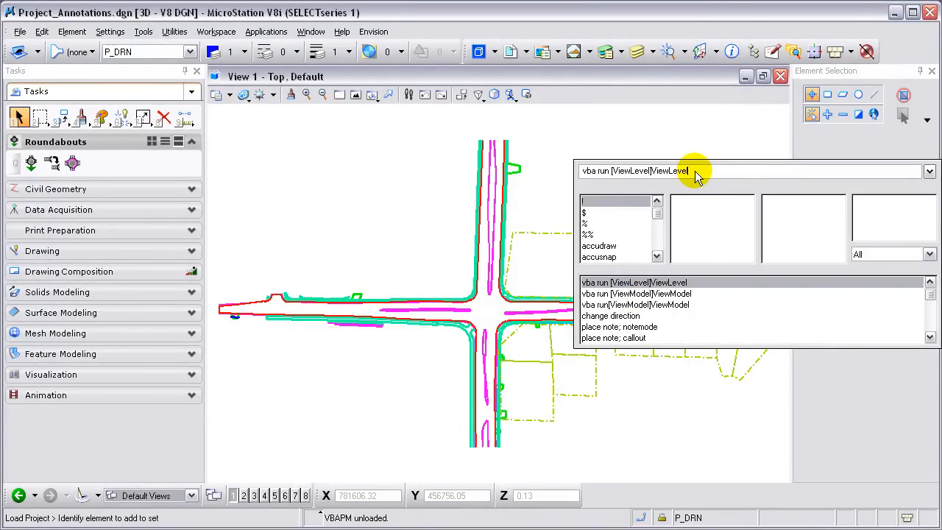
pyautogui.press('enter')
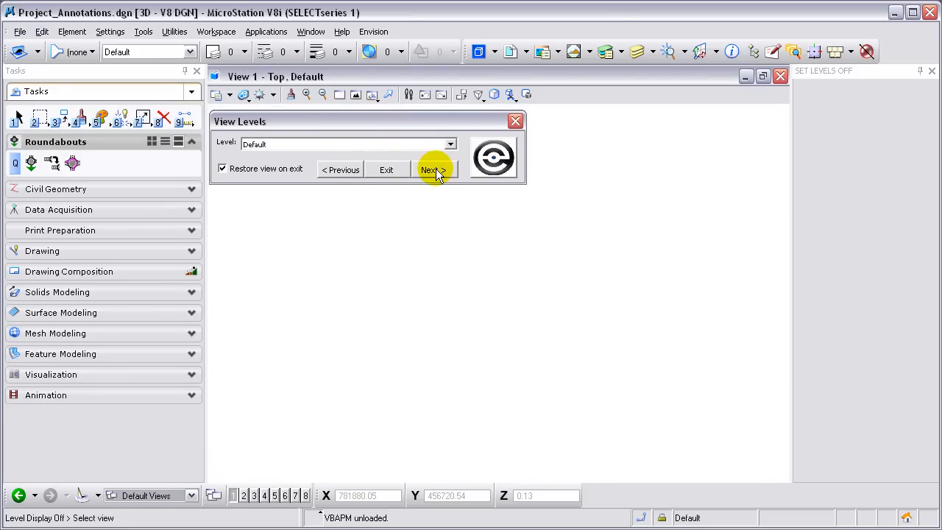
# Show each level alone in turn: P_BMGRD, P_DRN, P_RDWY_C_and_G, P_RW_PropertyLine and beyond
pyautogui.click(433, 169)
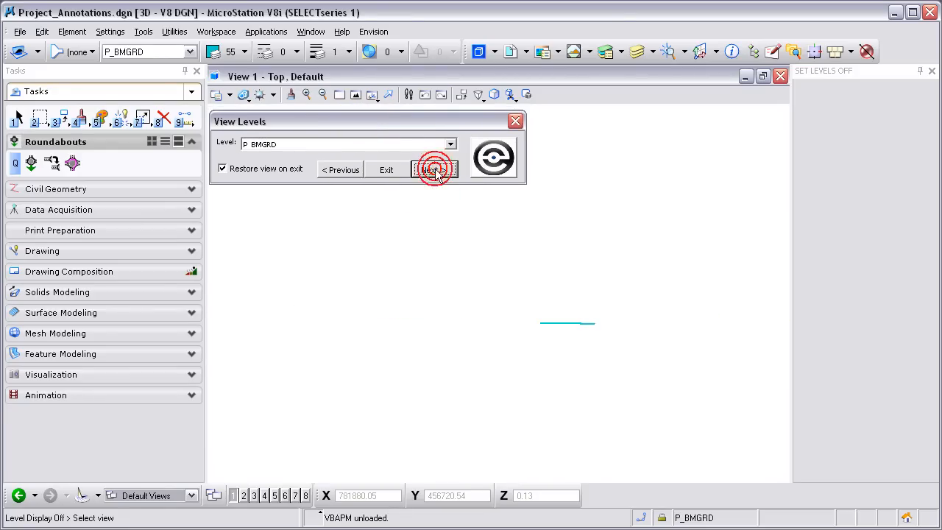
pyautogui.click(434, 170)
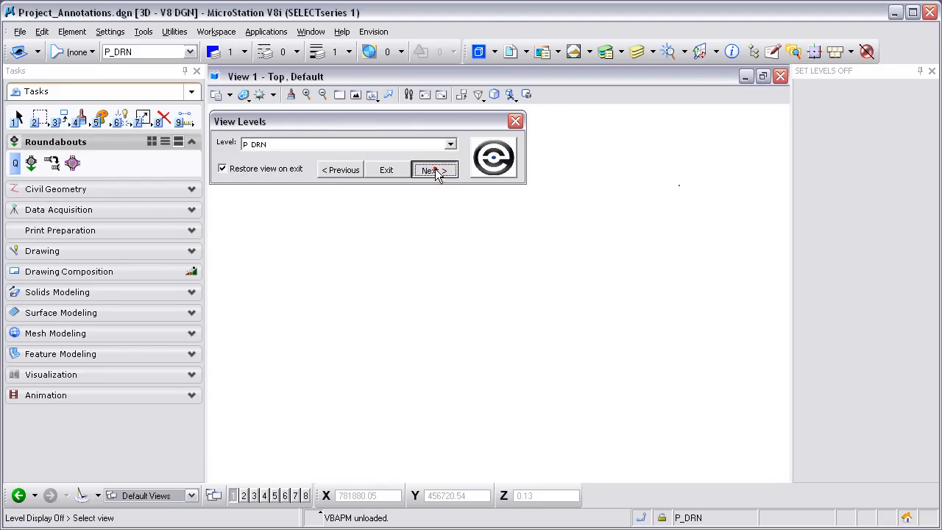
pyautogui.click(434, 171)
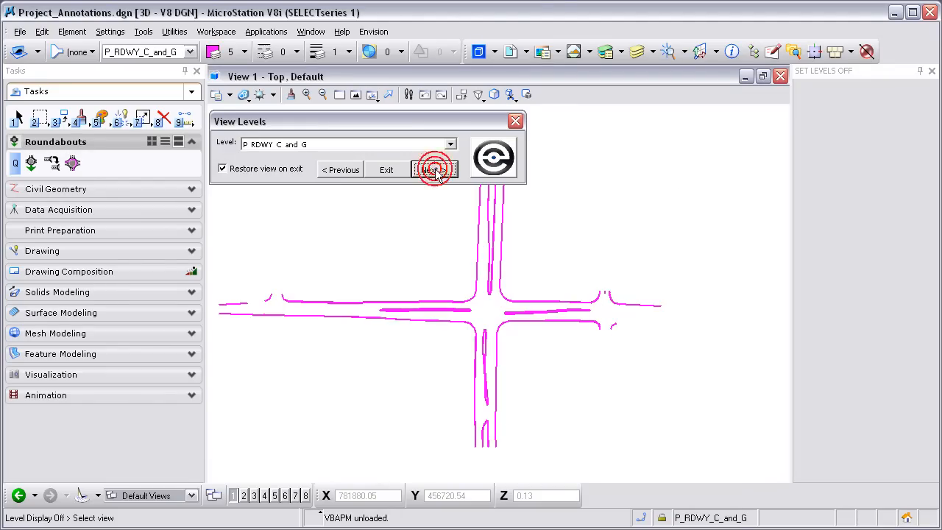
pyautogui.click(433, 169)
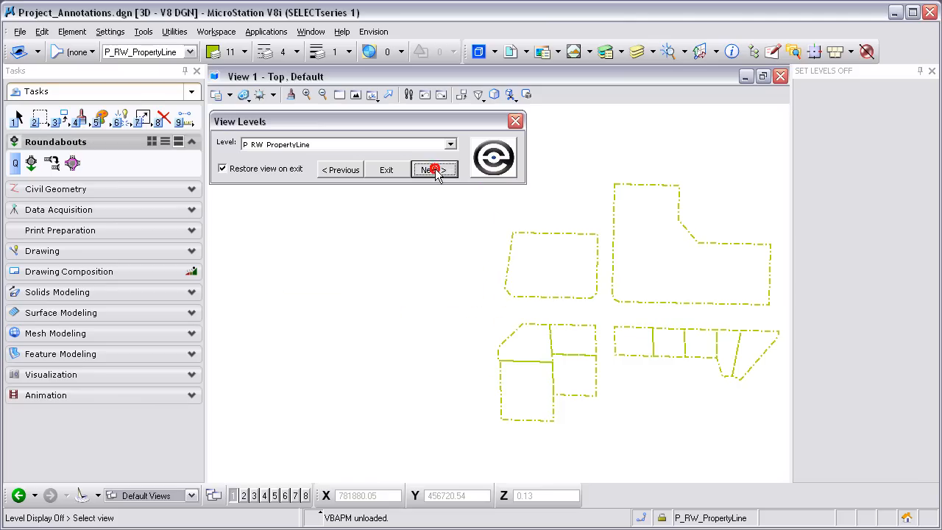
pyautogui.click(433, 169)
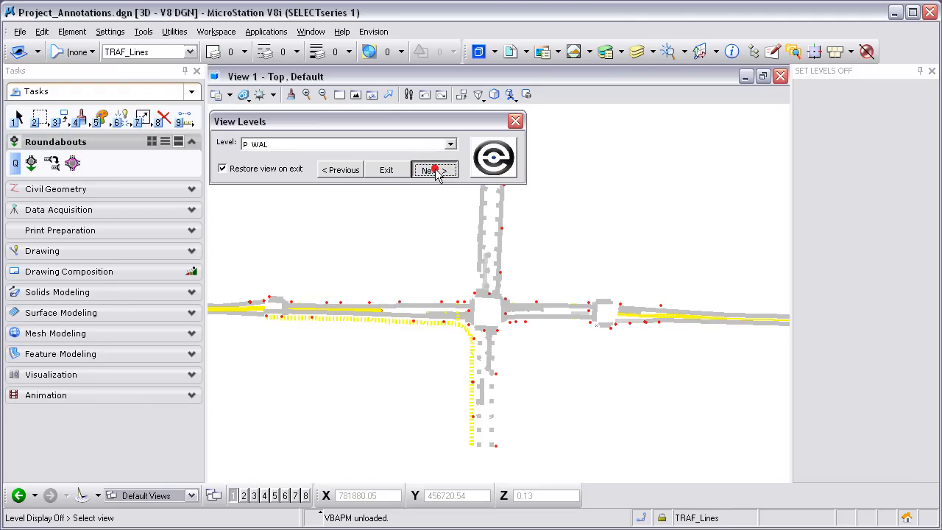
pyautogui.click(433, 171)
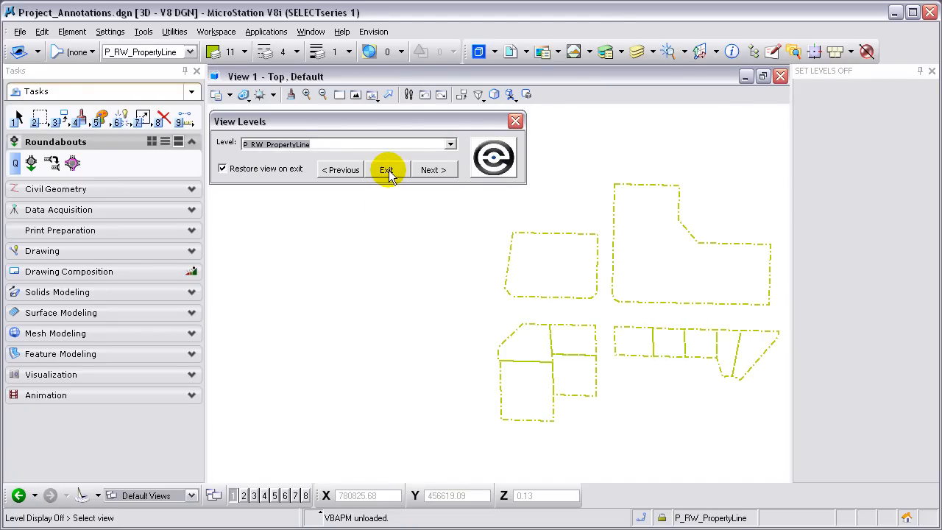
pyautogui.moveTo(283, 171)
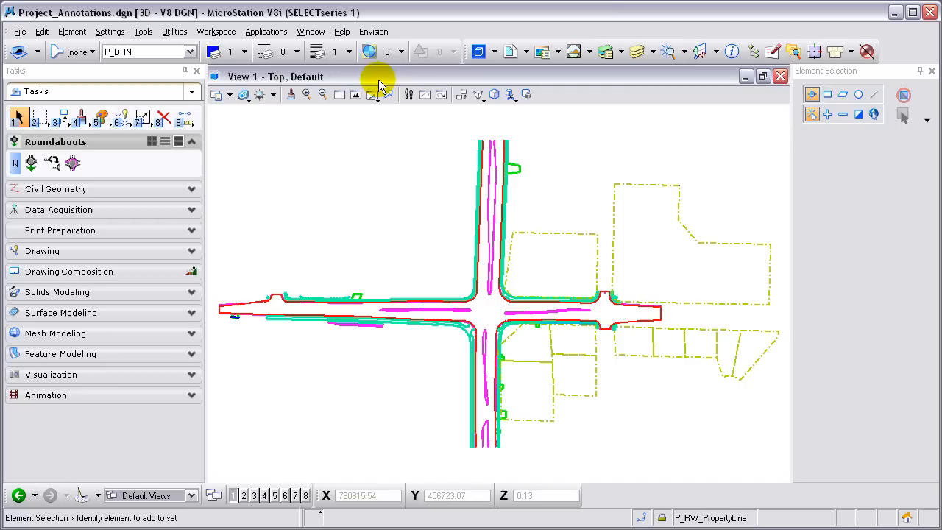
# Start View Level again from the Envision menu and bring up the About Envision box
pyautogui.click(374, 31)
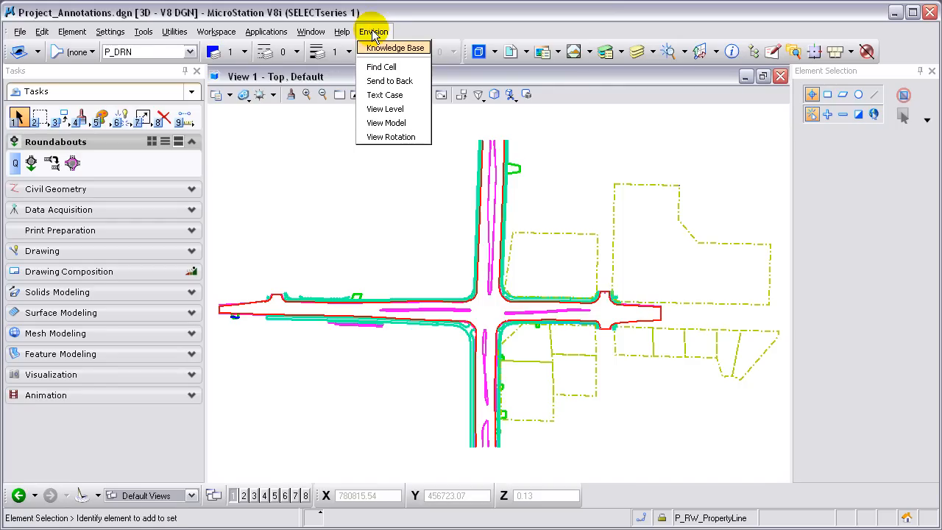
pyautogui.click(386, 109)
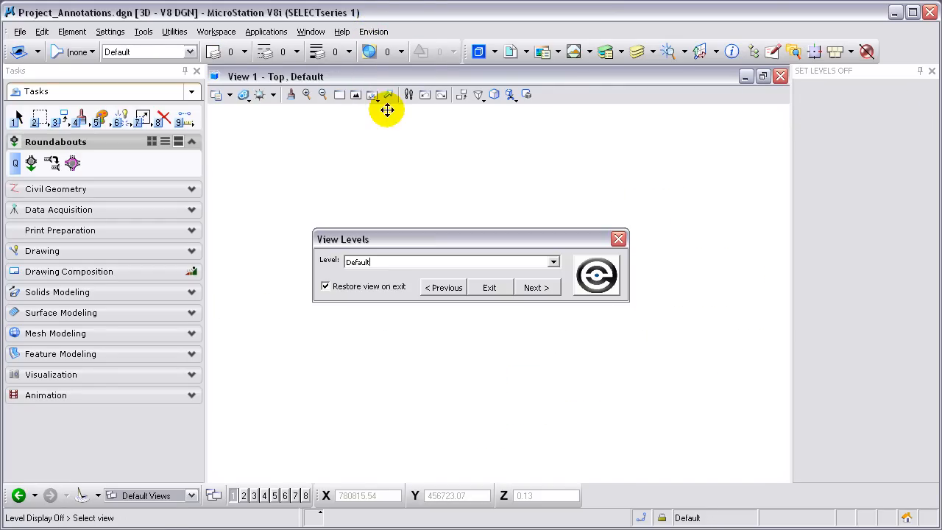
pyautogui.click(596, 275)
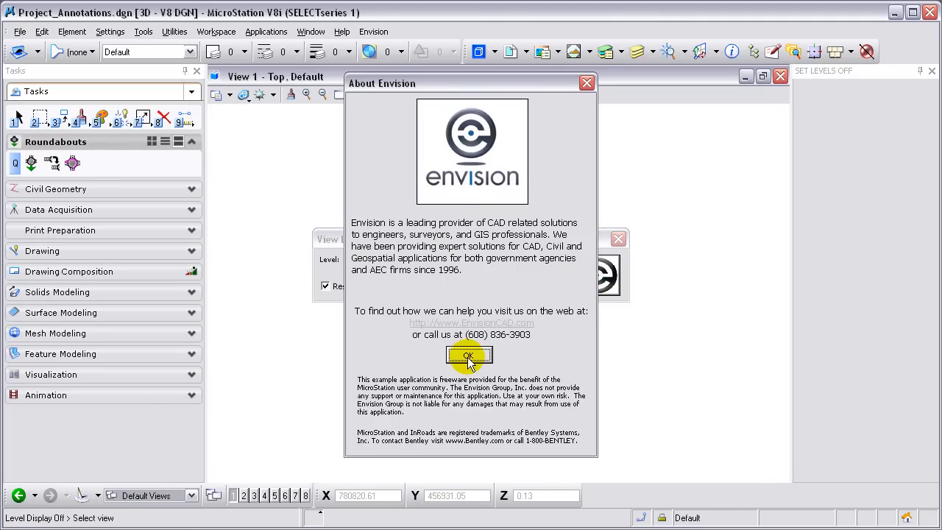
# Dismiss About Envision and exit View Levels, restoring the full drawing with all levels
pyautogui.click(468, 356)
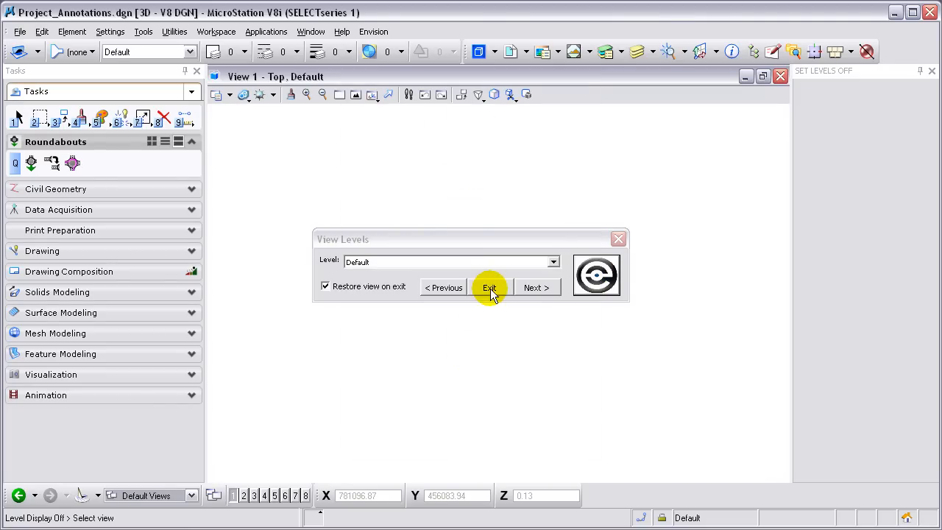
pyautogui.click(489, 287)
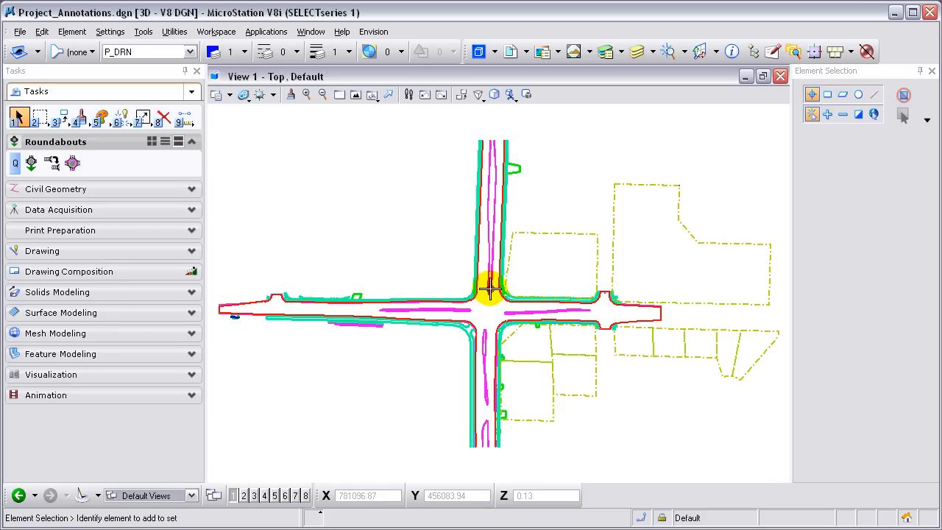